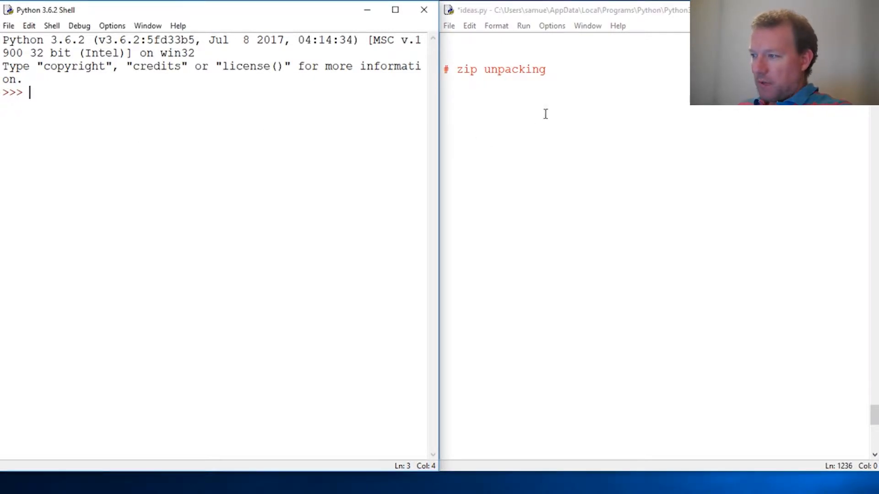
mouse_move(200, 140)
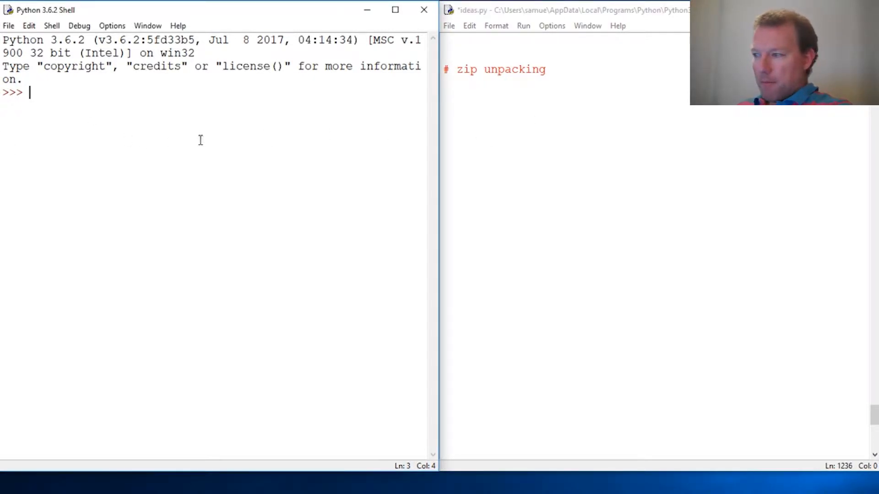
- In ideas.py, define student = ['john','sam','steve','bob'] and grade = [6,7,7,8]
click(478, 120)
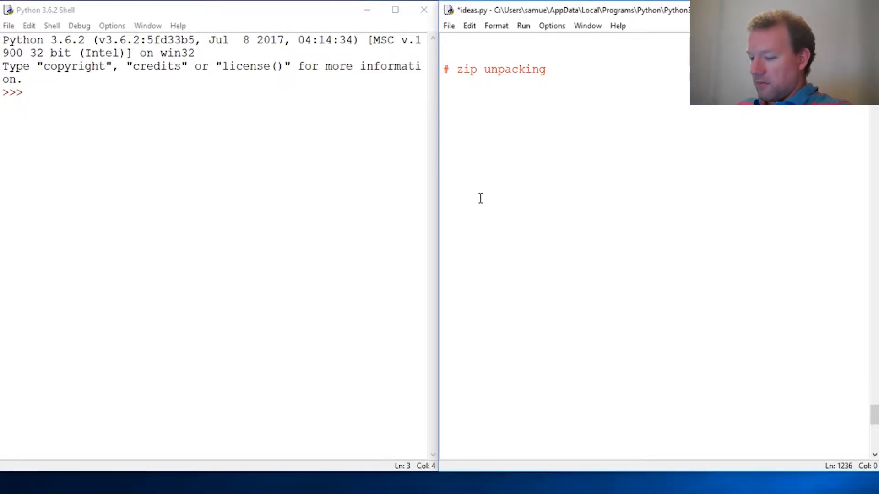
text(student = ['john', 'sam','steve','bob'])
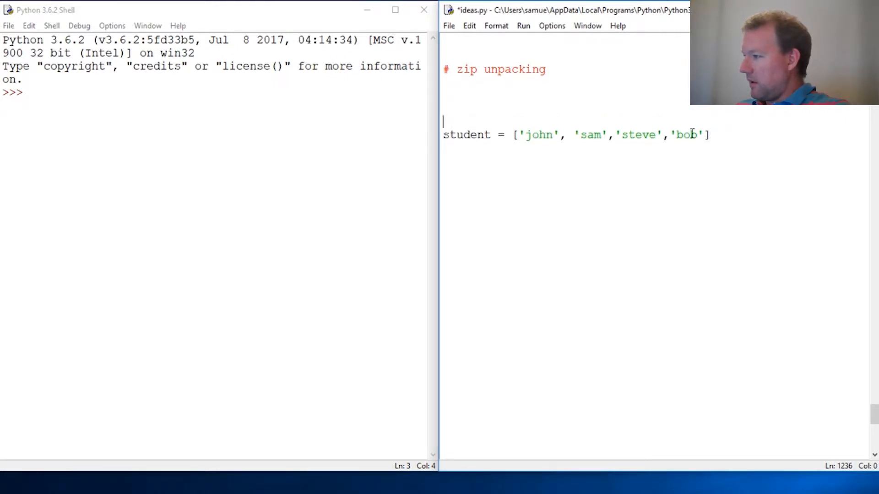
mouse_move(472, 192)
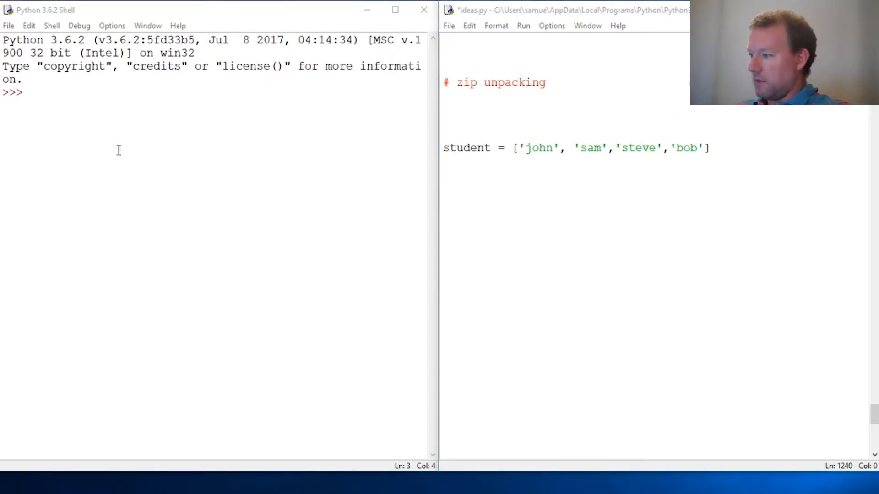
text(grade = [6,7,7,8])
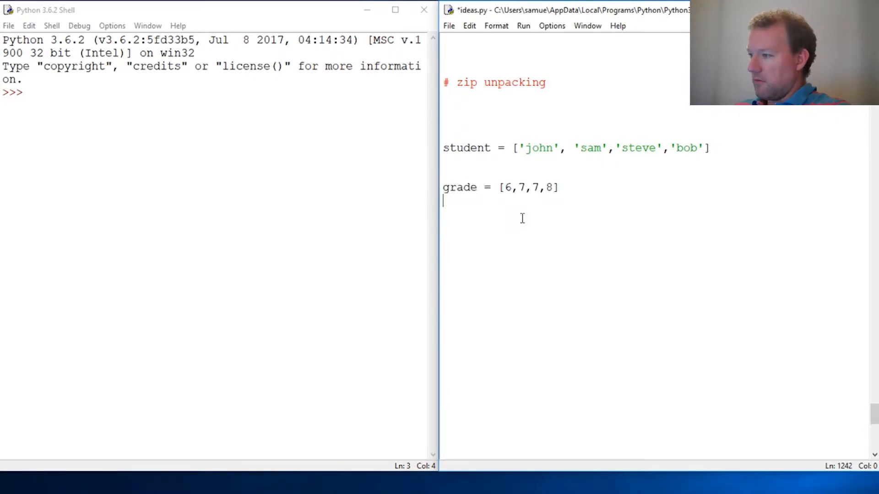
key(Return)
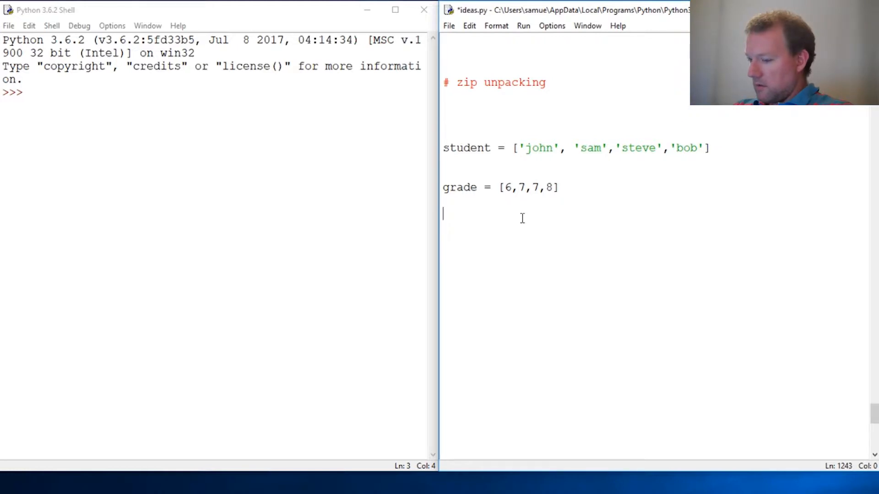
- Add the line classes = list(zip(student,grade)) to ideas.py
text(clases)
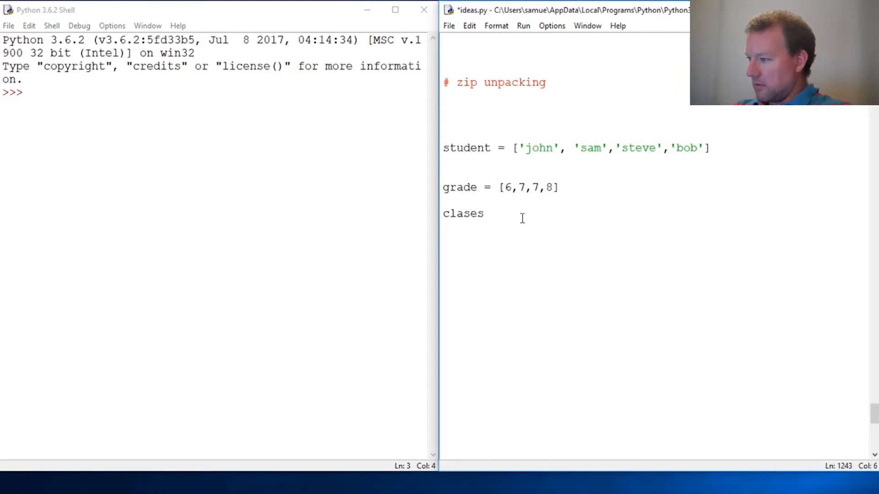
text(s)
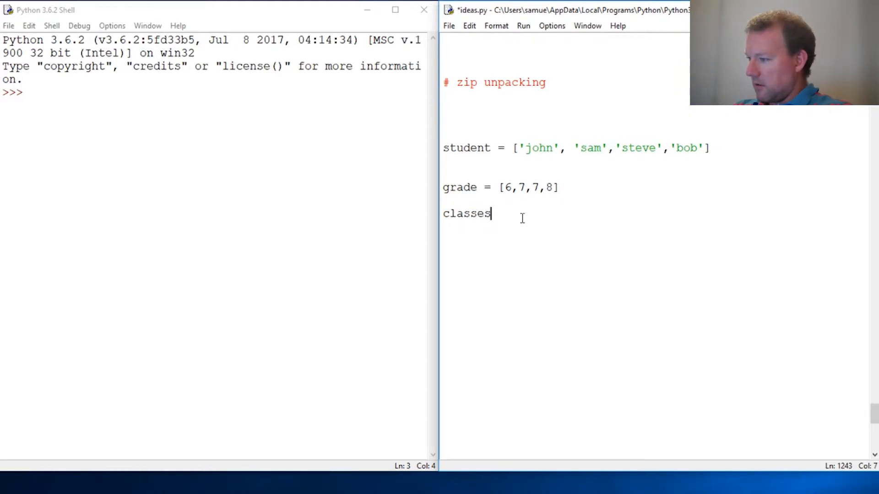
text(= lis)
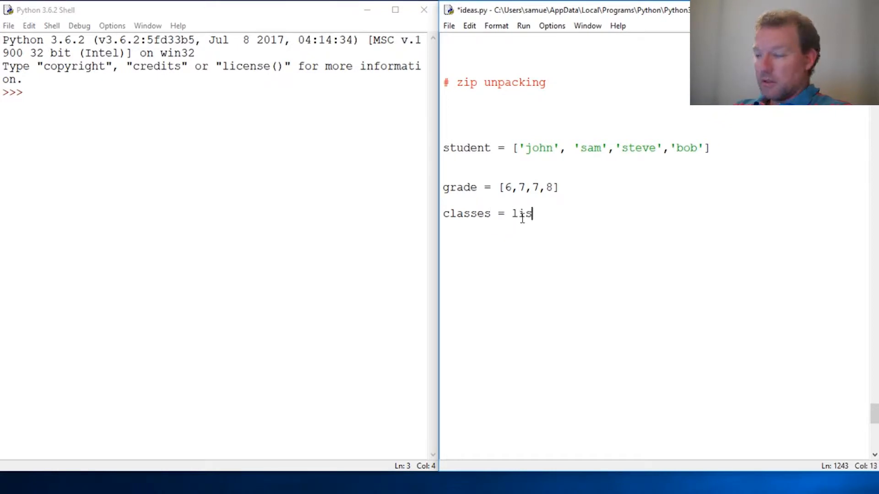
text(t(zip)
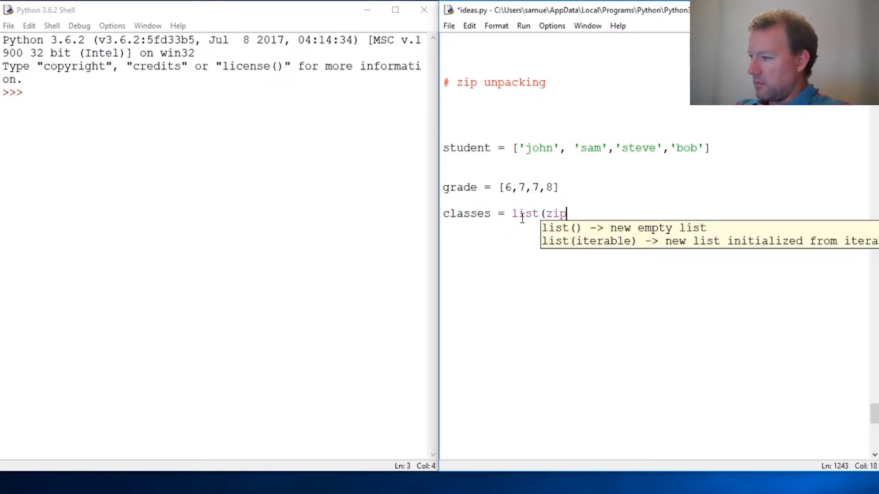
text((st)
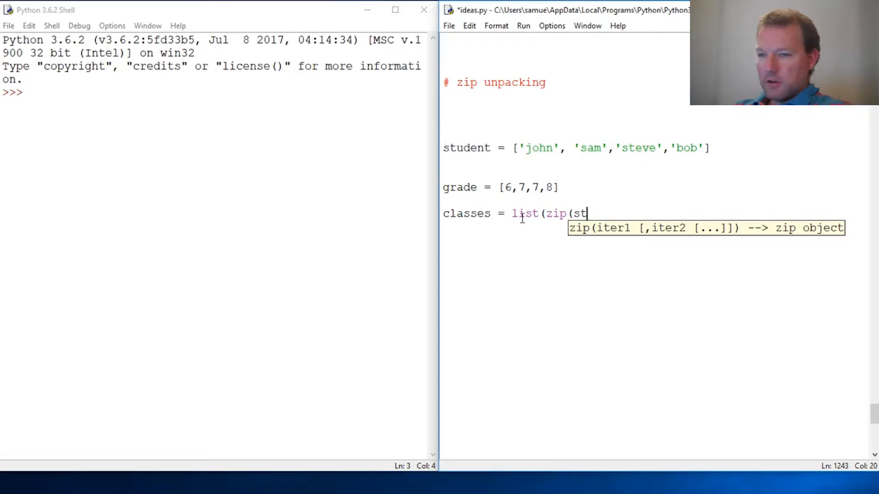
text(u)
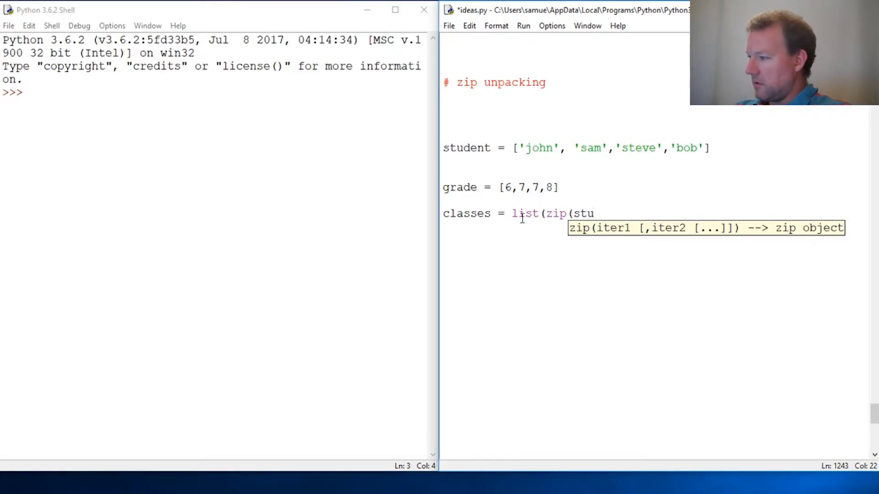
text(dent,gra)
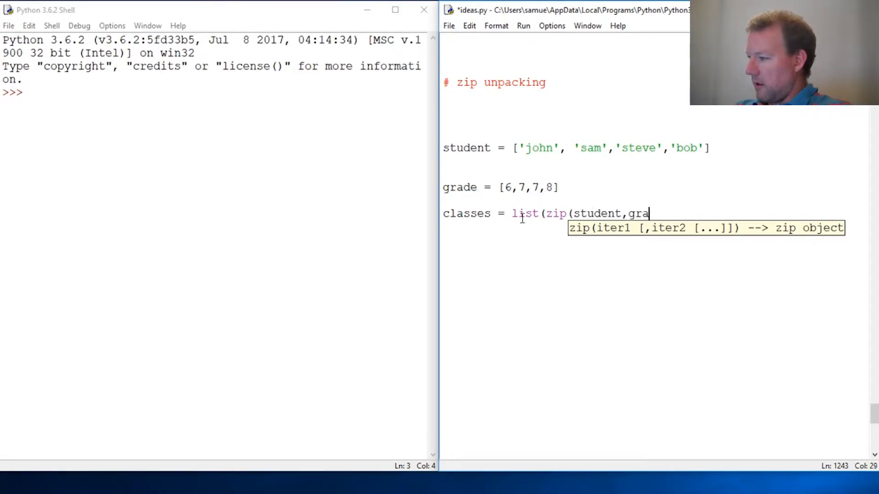
text(de)
click(213, 92)
text(clas)
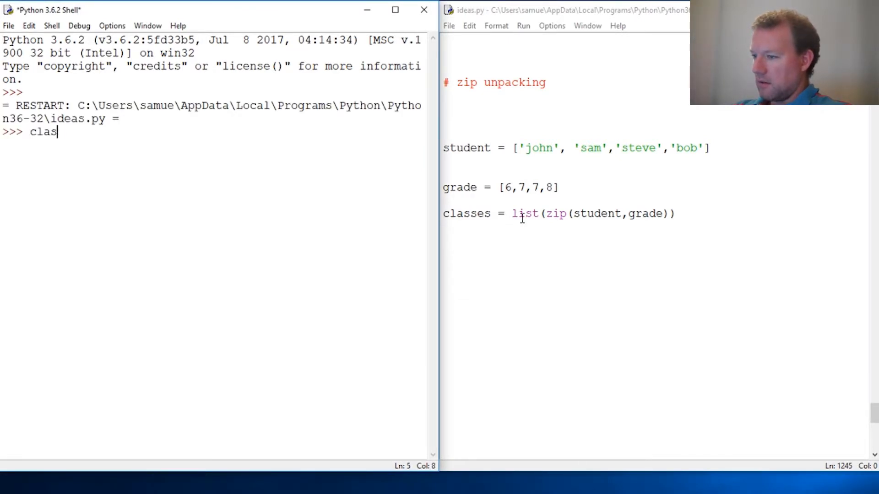
- Evaluate classes in the shell to show [('john', 6), ('sam', 7), ('steve', 7), ('bob', 8)]
key(Return)
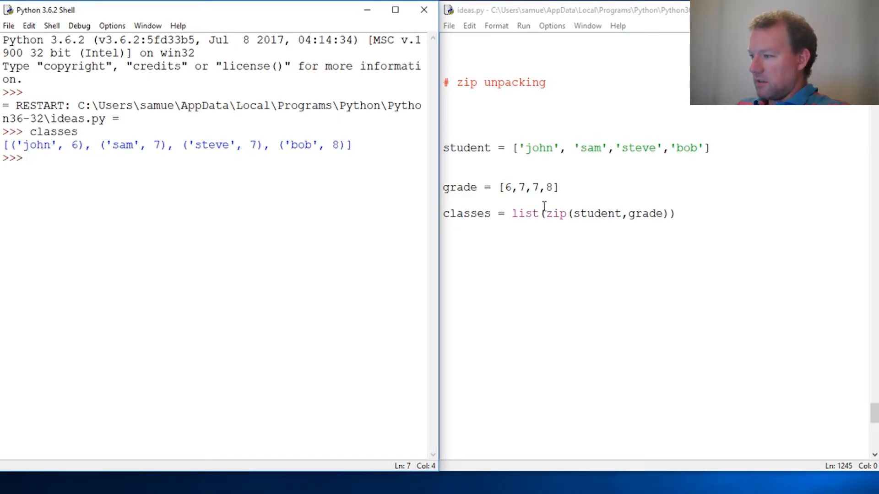
mouse_move(329, 151)
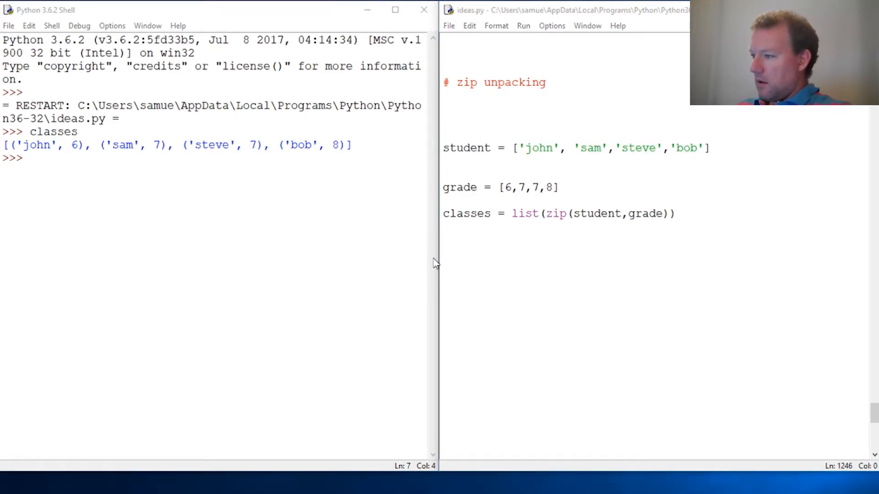
- Add new_students, grades = classes below the classes line, selecting the word classes
click(518, 244)
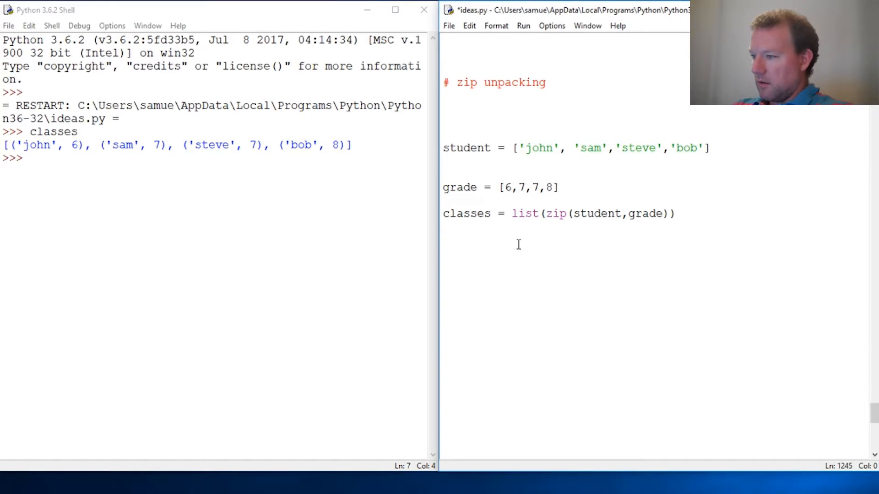
text(new)
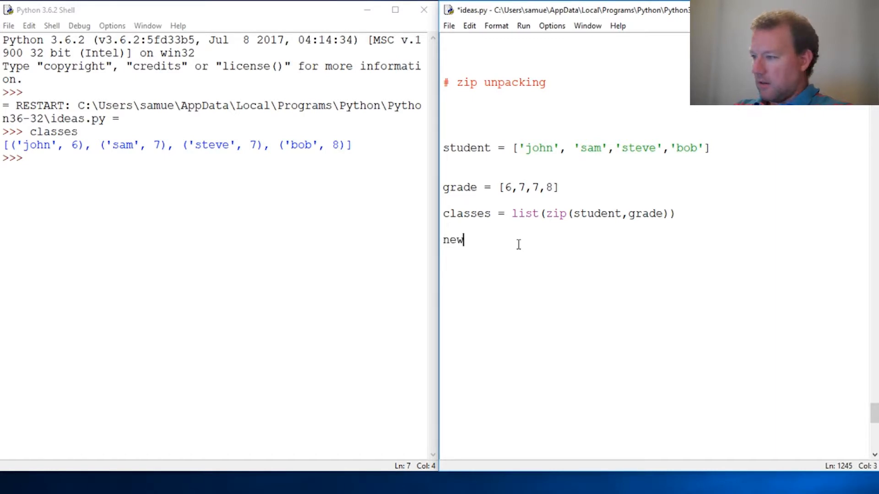
text(_st)
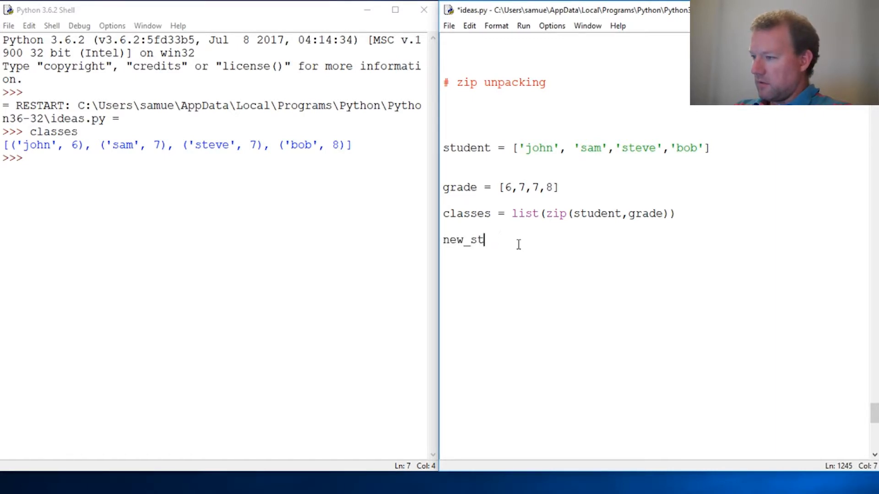
text(ud)
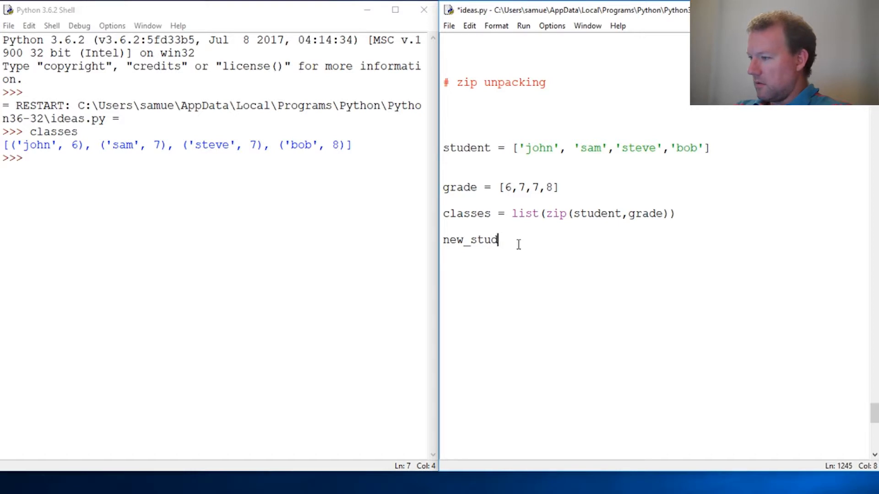
text(ents,)
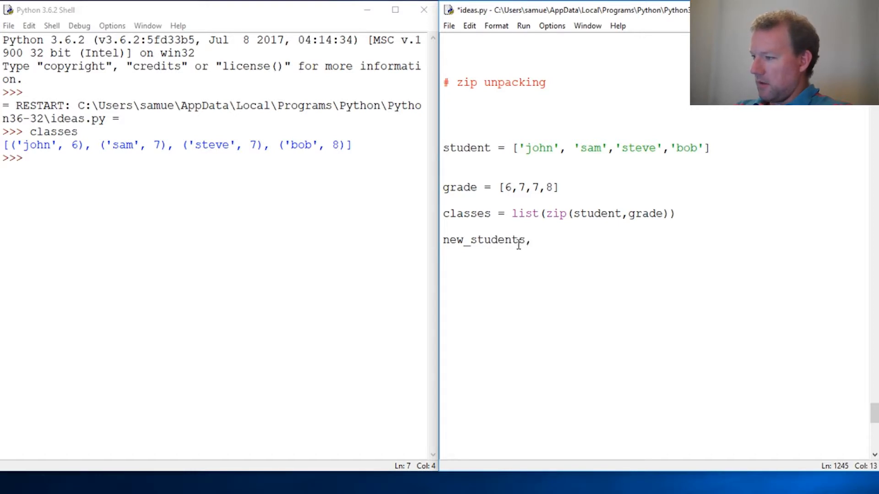
text(grades)
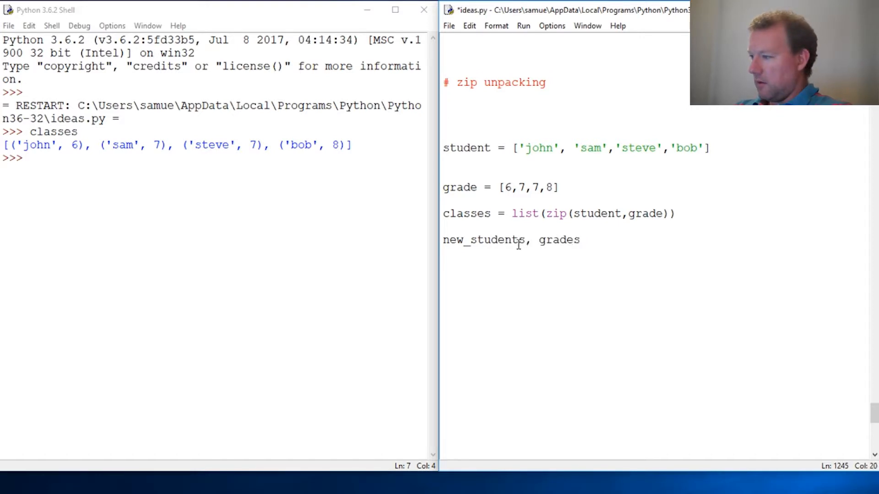
text(= cl)
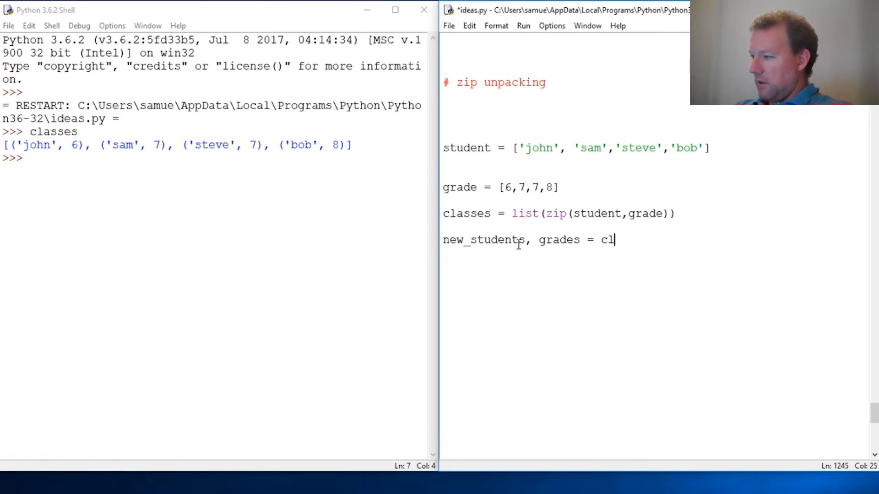
text(asses)
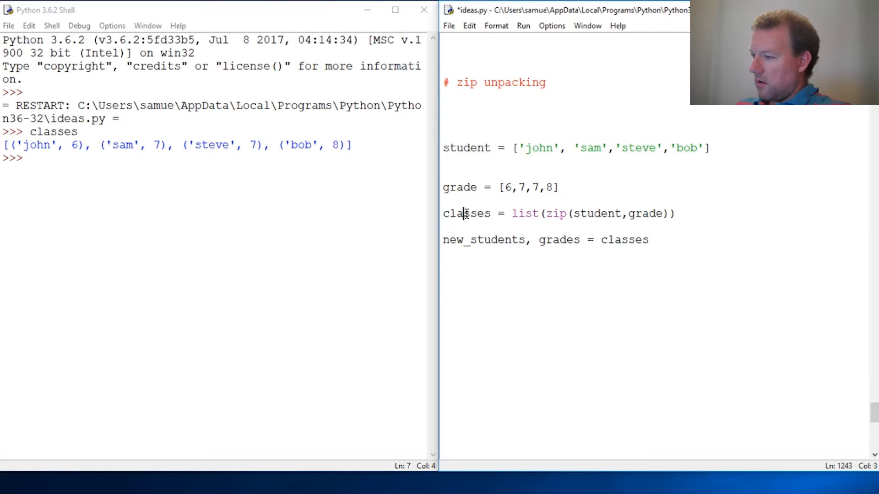
double_click(466, 214)
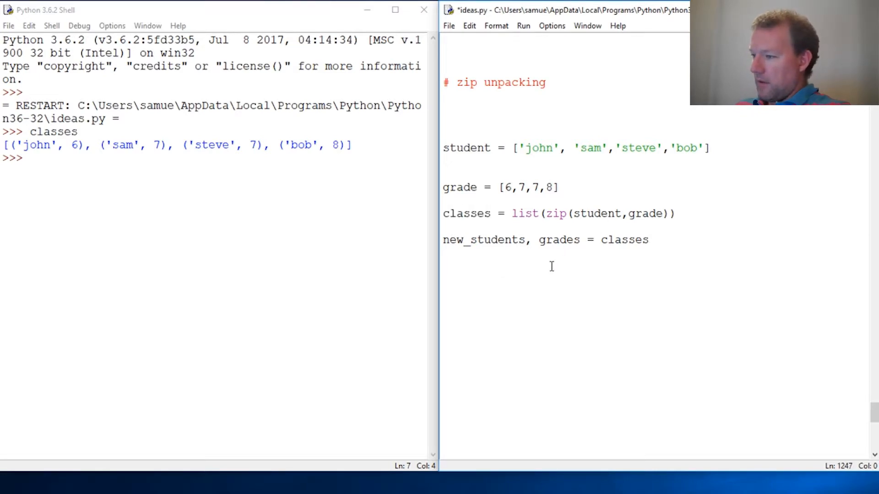
- Add print(new_students) after the unpacking assignment
text(print()
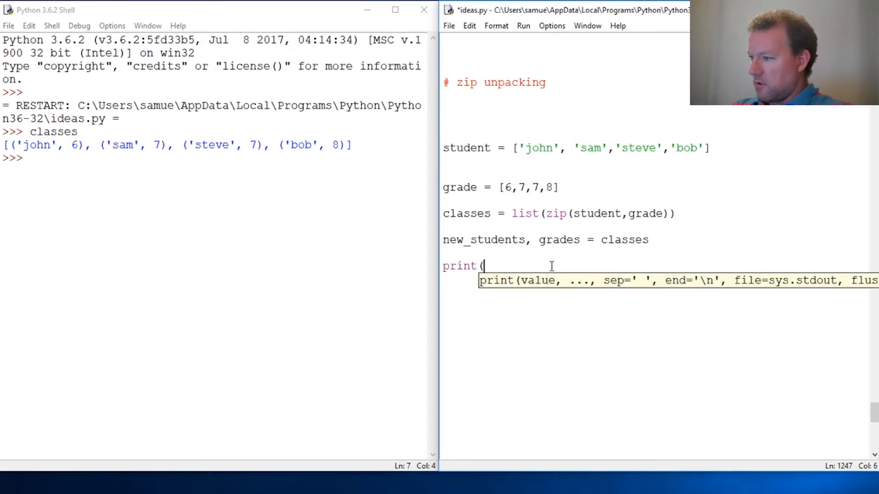
text(new)
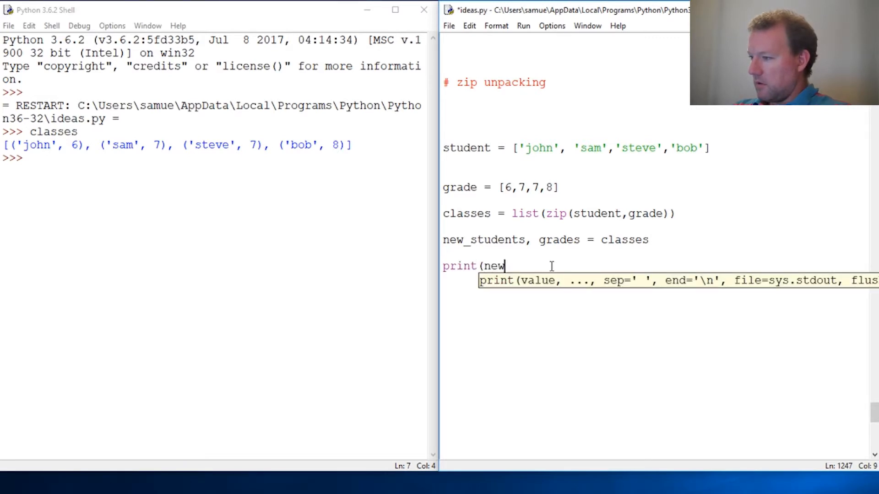
text(,)
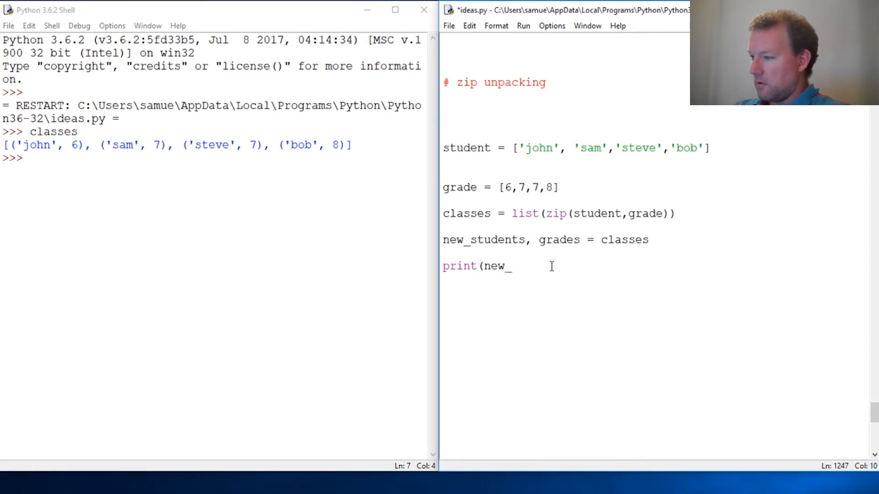
text(st)
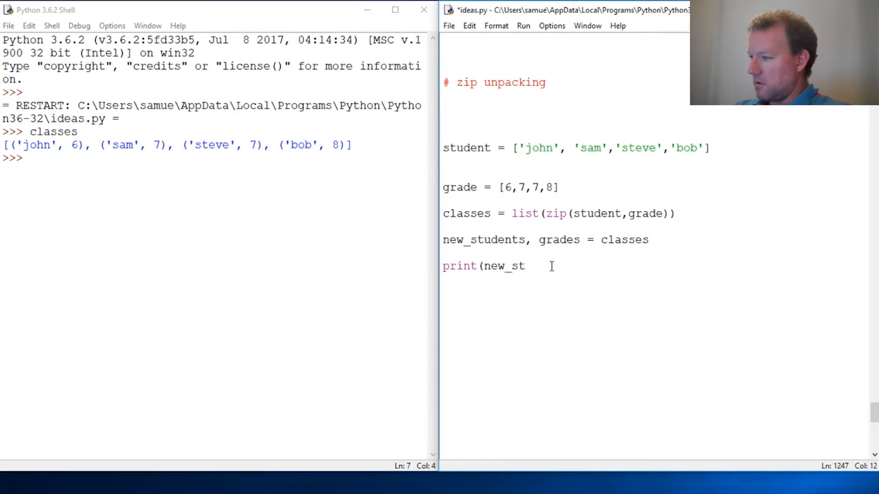
text(udents))
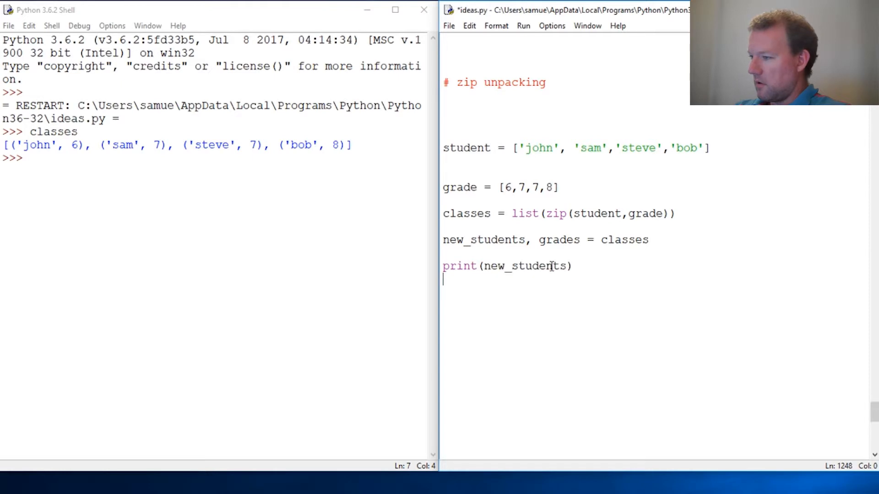
- Run ideas.py, producing ValueError: too many values to unpack (expected 2)
key(F5)
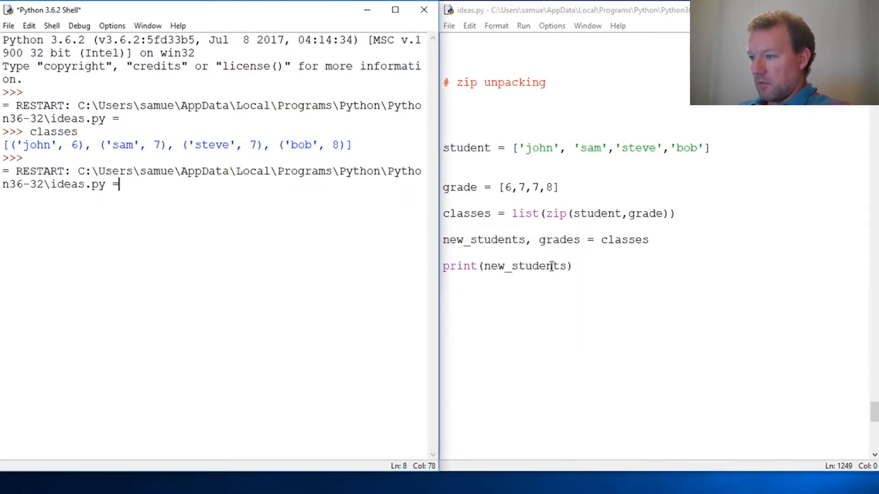
key(F5)
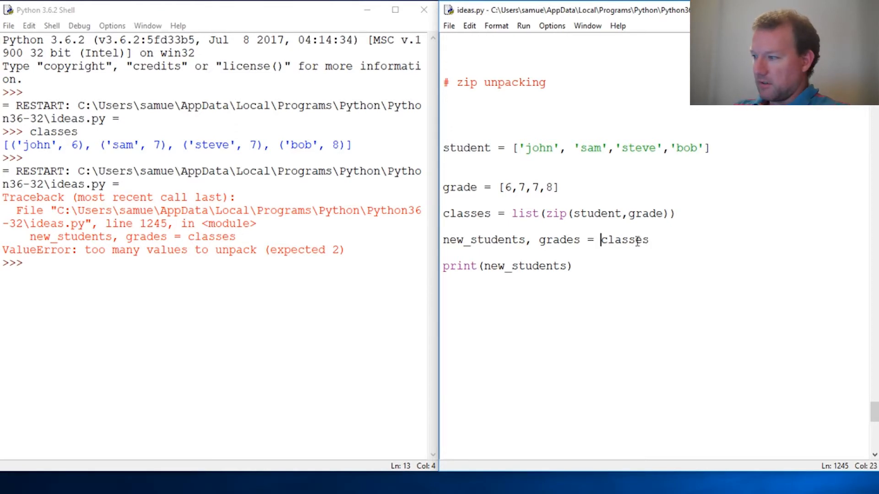
- Wrap the unpacking source as zip(*classes), highlighting the original zip call
text(zip()
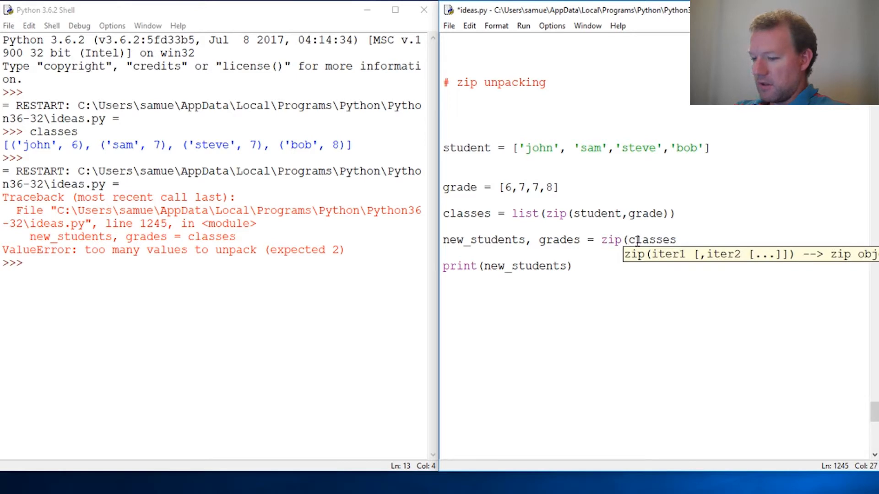
text(*)
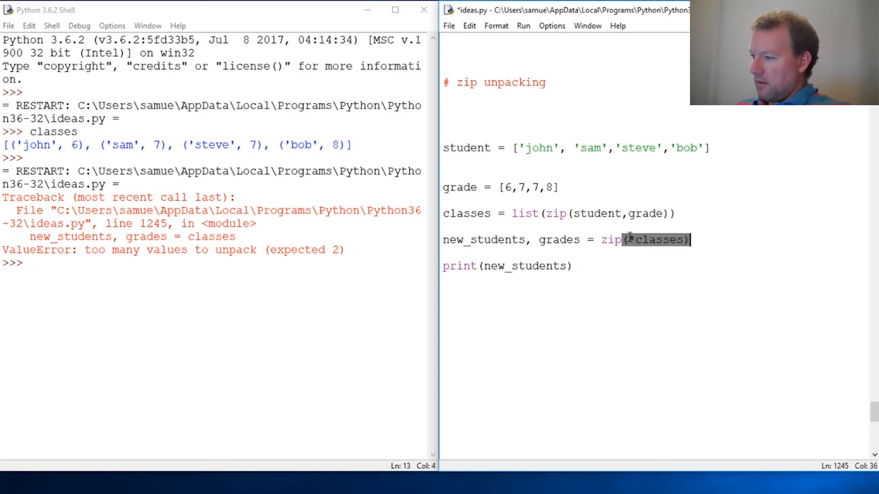
click(633, 240)
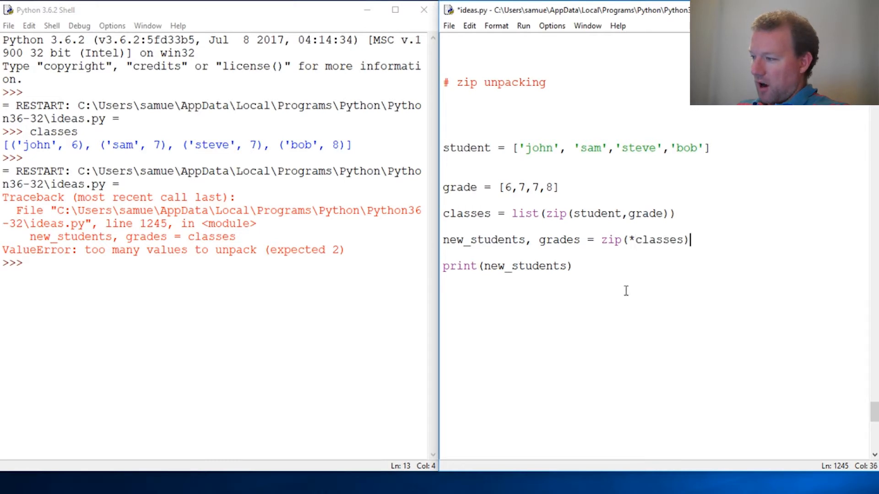
click(536, 266)
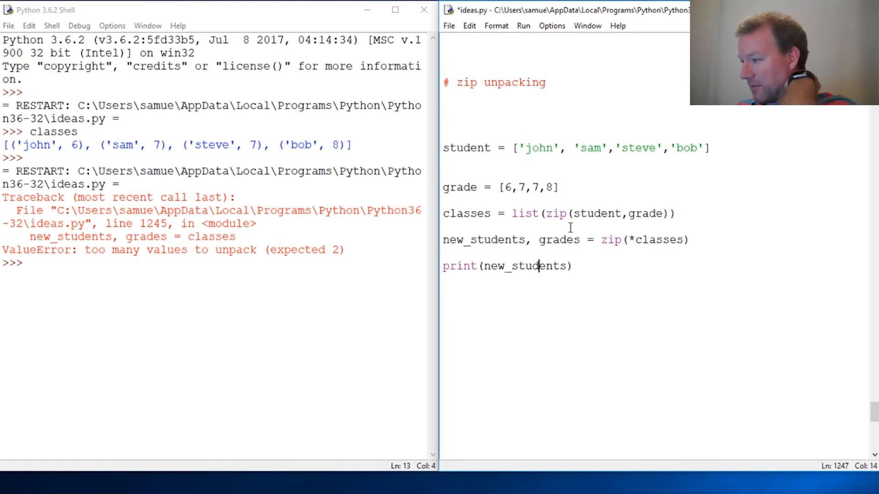
double_click(555, 214)
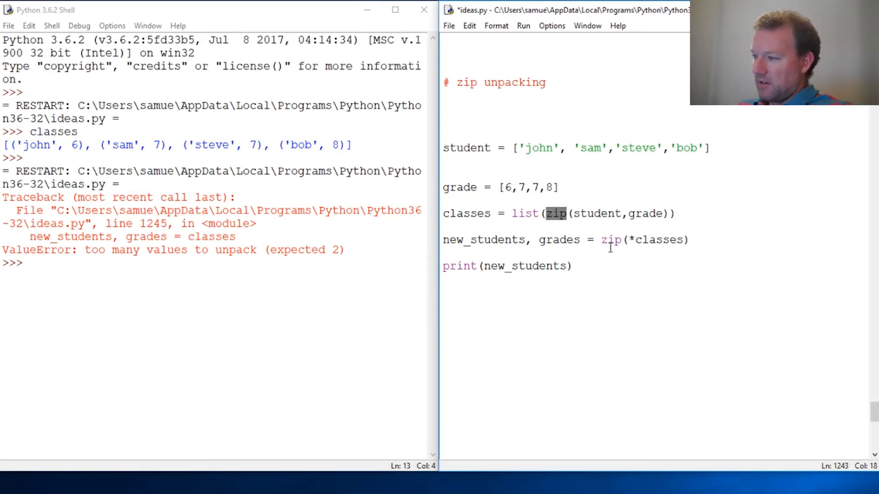
click(572, 266)
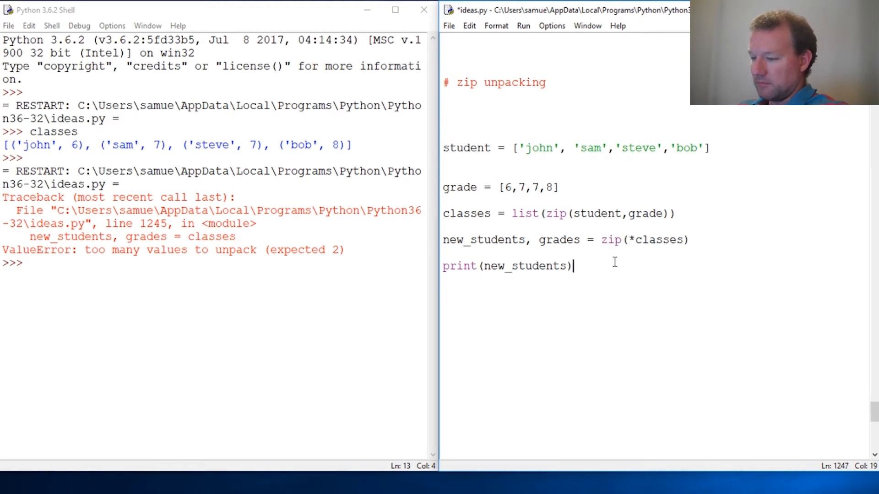
- Rerun ideas.py to print the name tuple, then evaluate grades to get (6, 7, 7, 8)
key(F5)
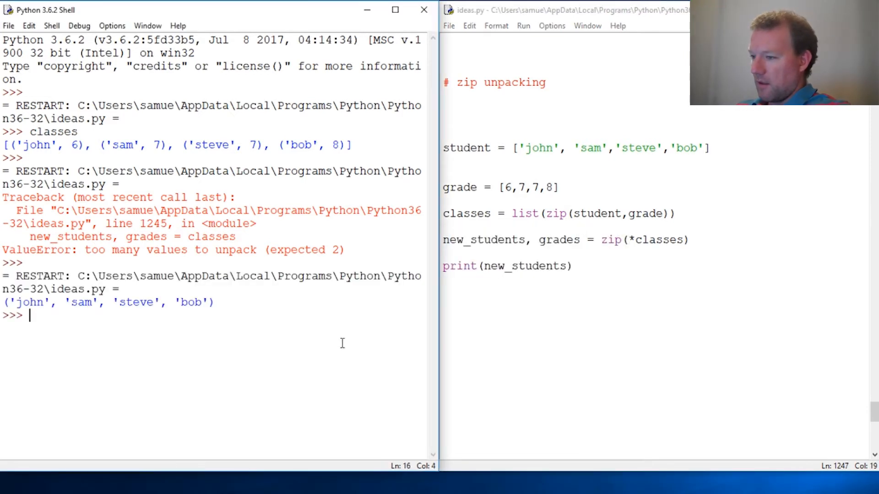
double_click(521, 266)
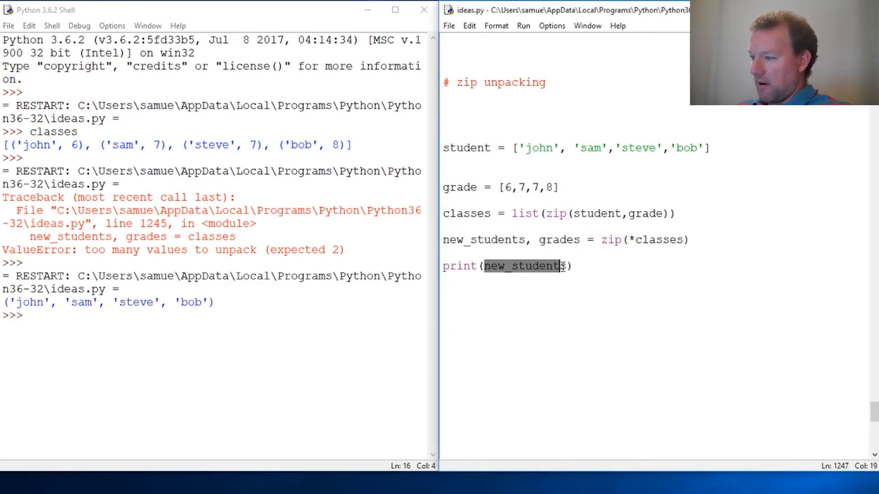
text(gra)
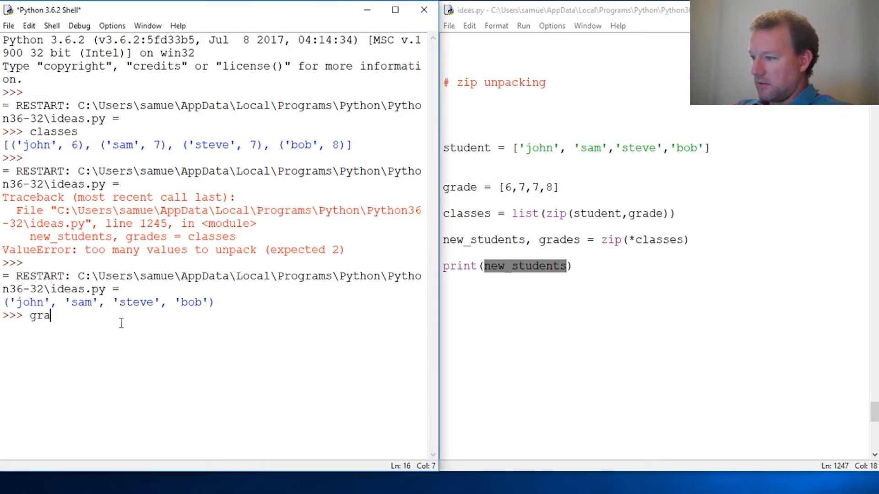
text(des)
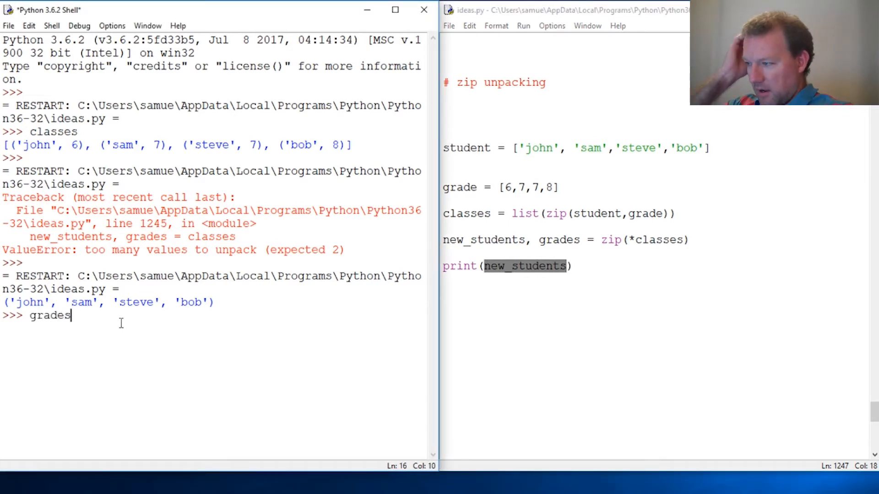
key(Return)
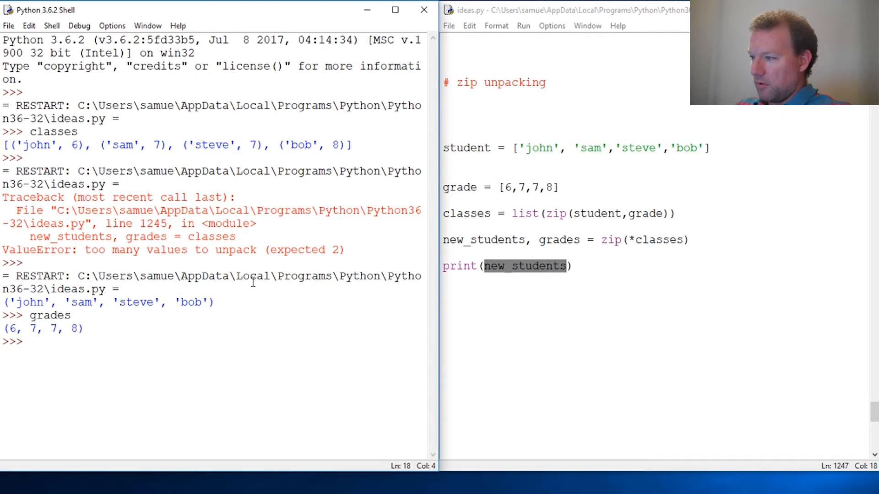
mouse_move(582, 267)
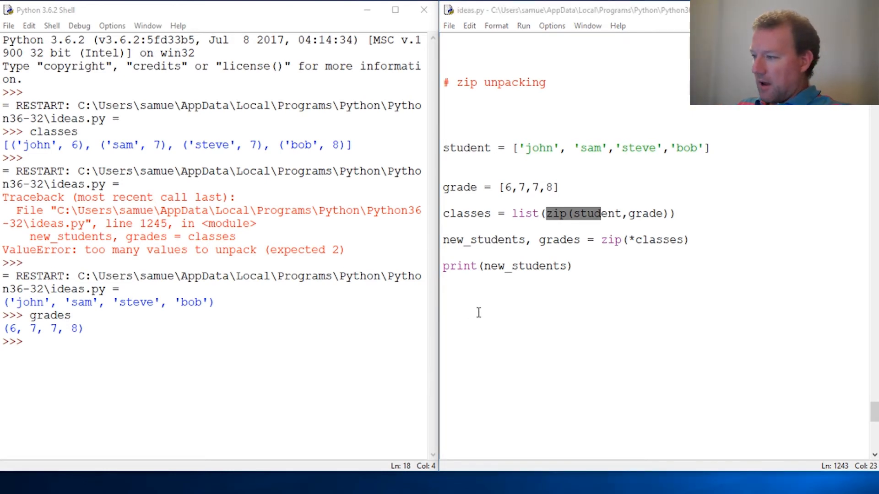
click(527, 148)
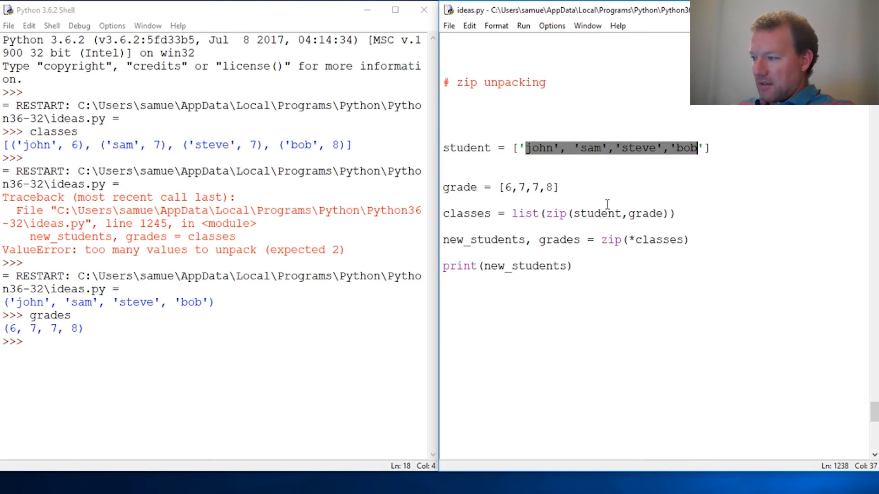
double_click(527, 187)
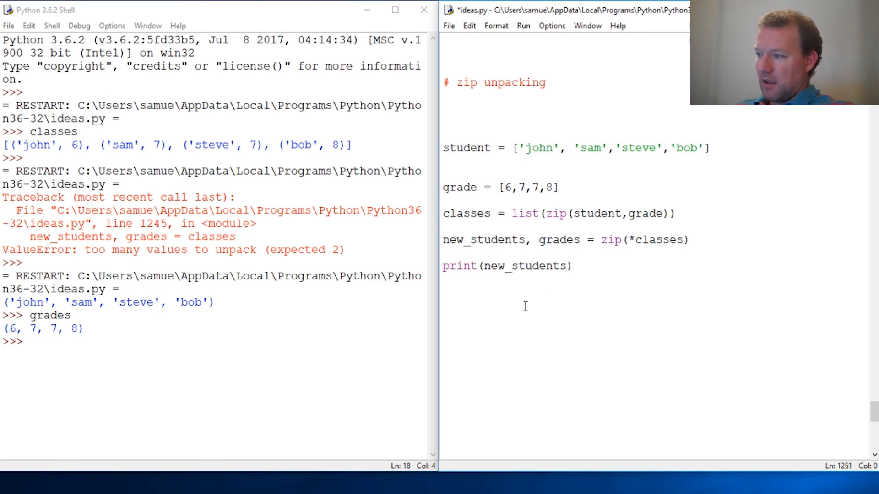
mouse_move(530, 316)
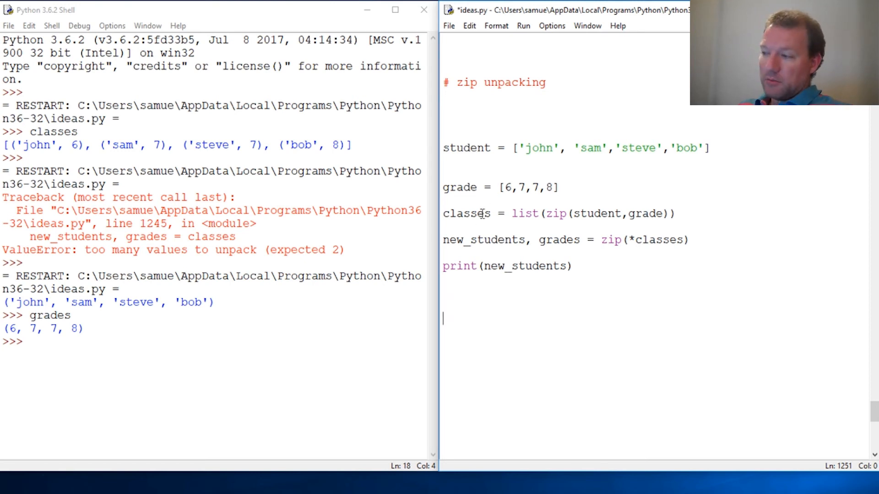
click(597, 247)
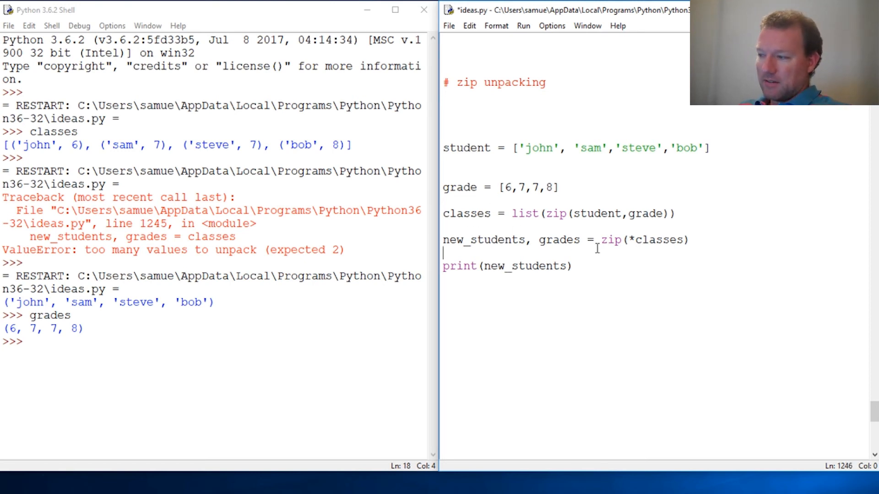